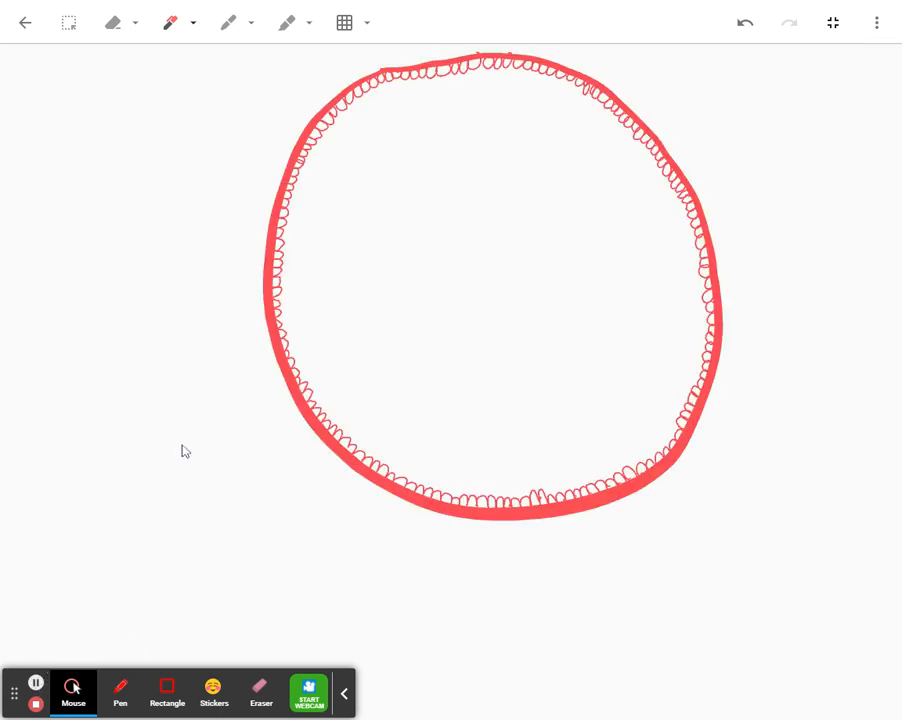
pyautogui.moveTo(293, 150)
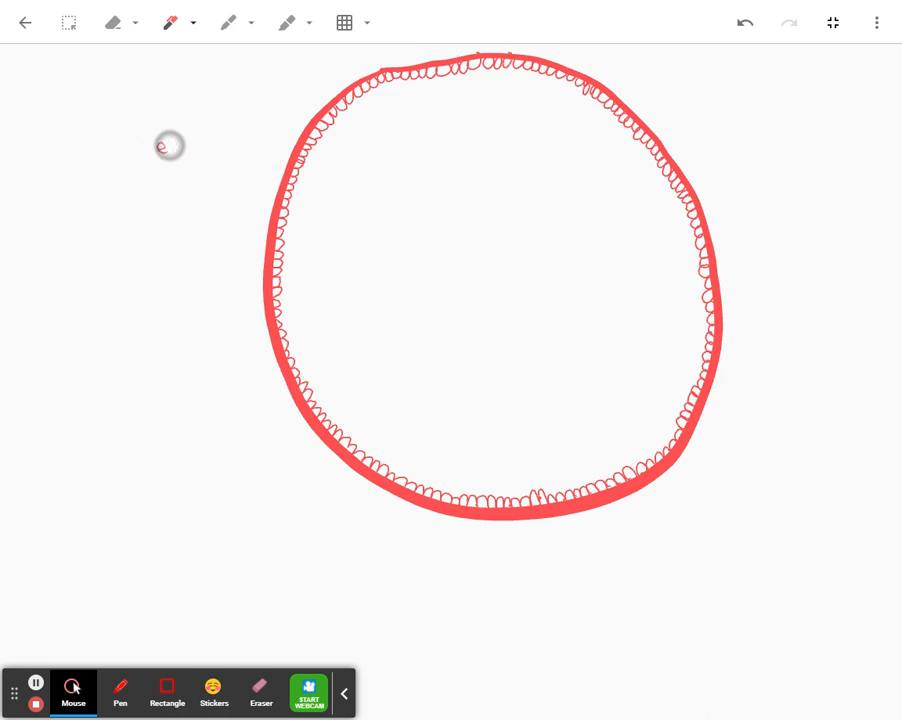
# Handwrite 'epidermis' and 'cuticle' in red to the left of the circle
pyautogui.write('epid')
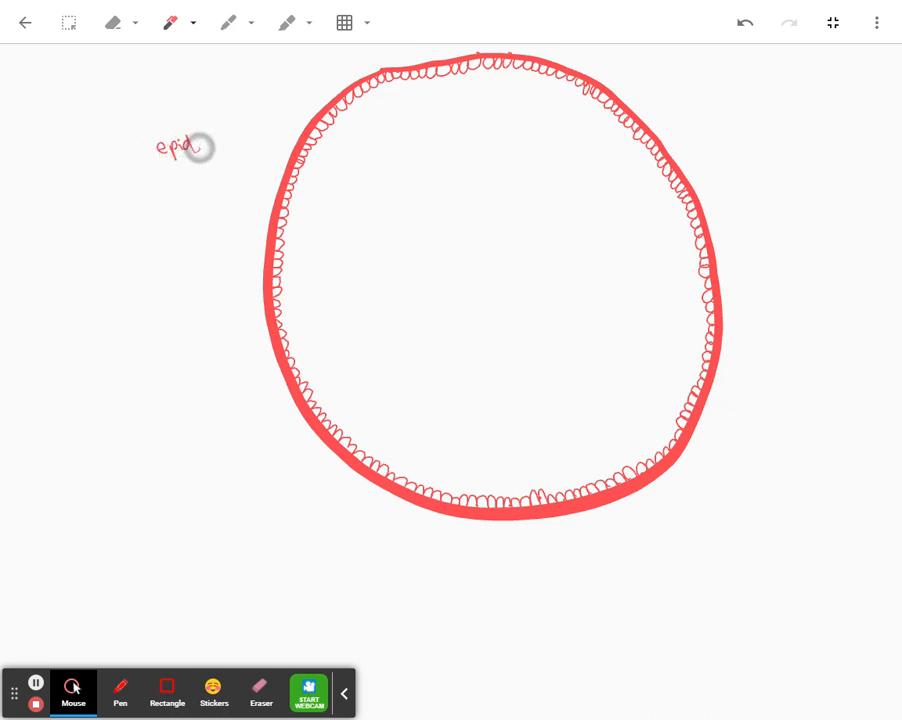
pyautogui.write('ermis')
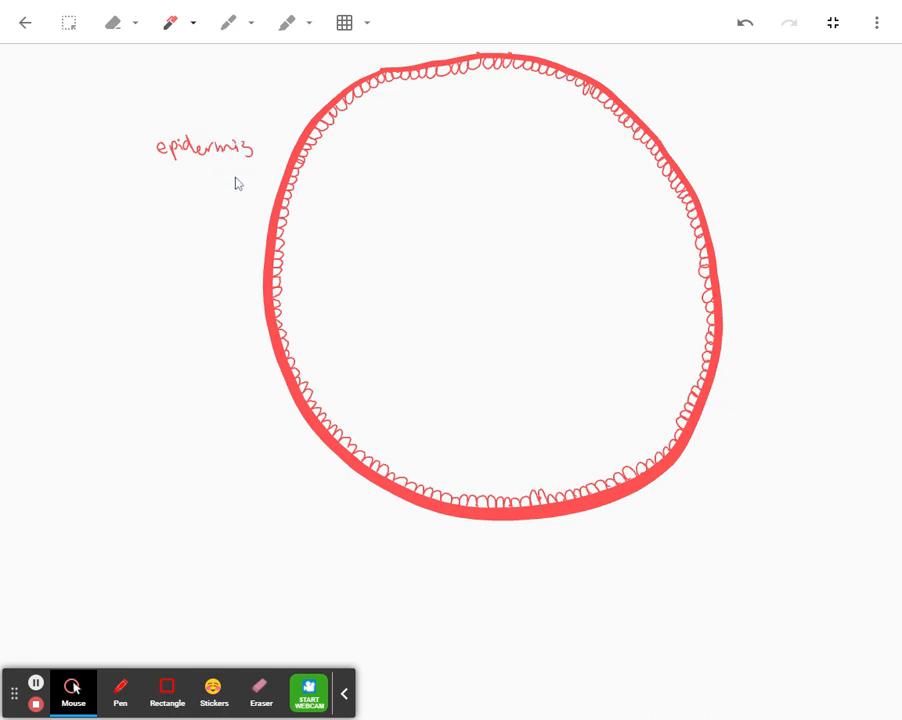
pyautogui.write('cat')
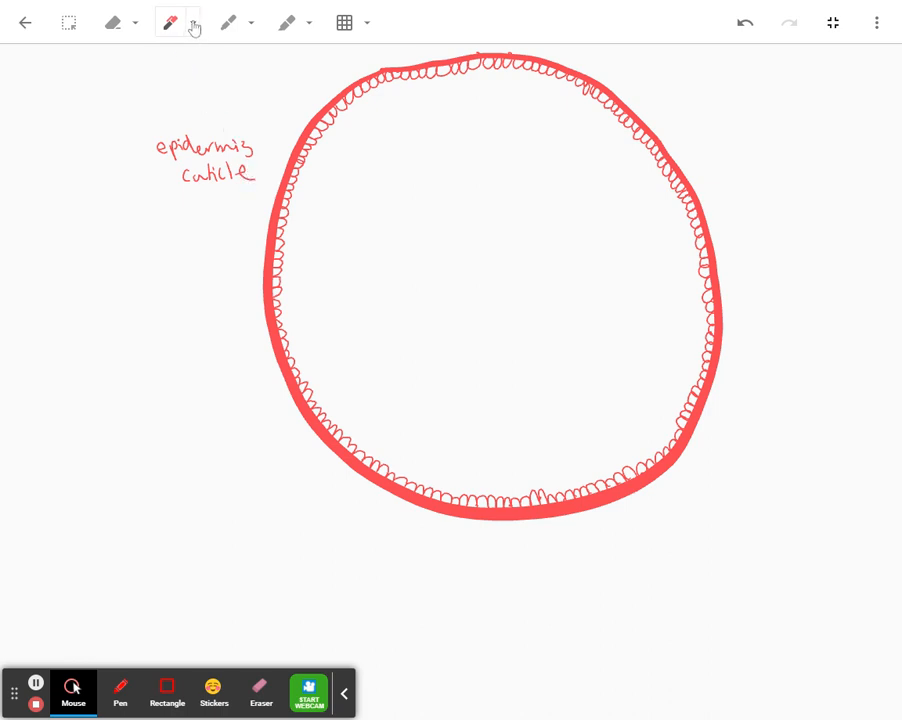
# Switch the pen to green and draw small cells inside the red ring
pyautogui.click(169, 22)
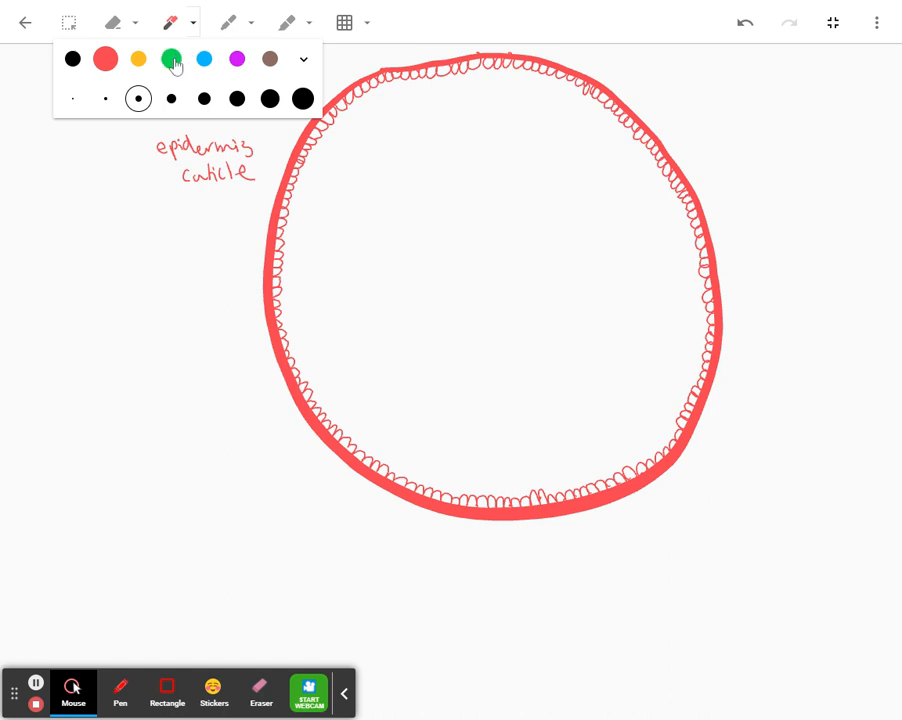
pyautogui.click(171, 58)
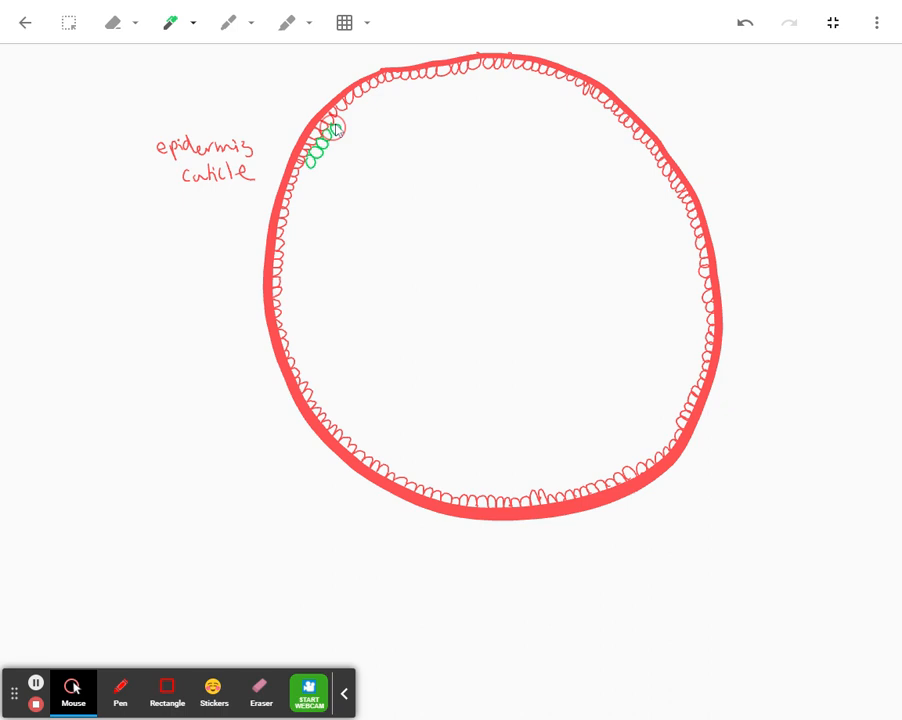
pyautogui.moveTo(330, 130); pyautogui.dragTo(355, 110)
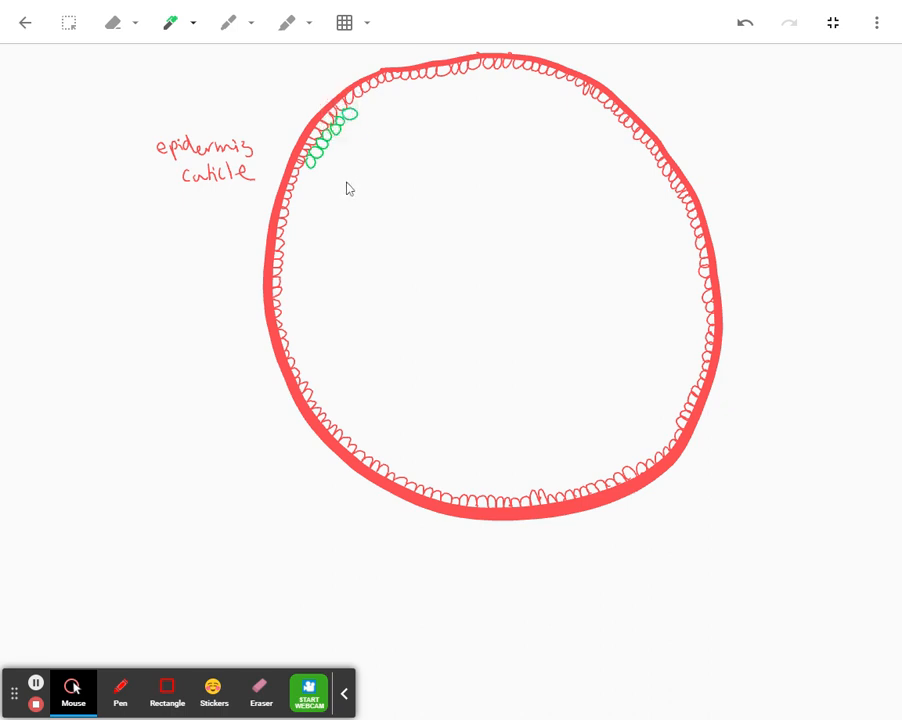
pyautogui.moveTo(122, 224)
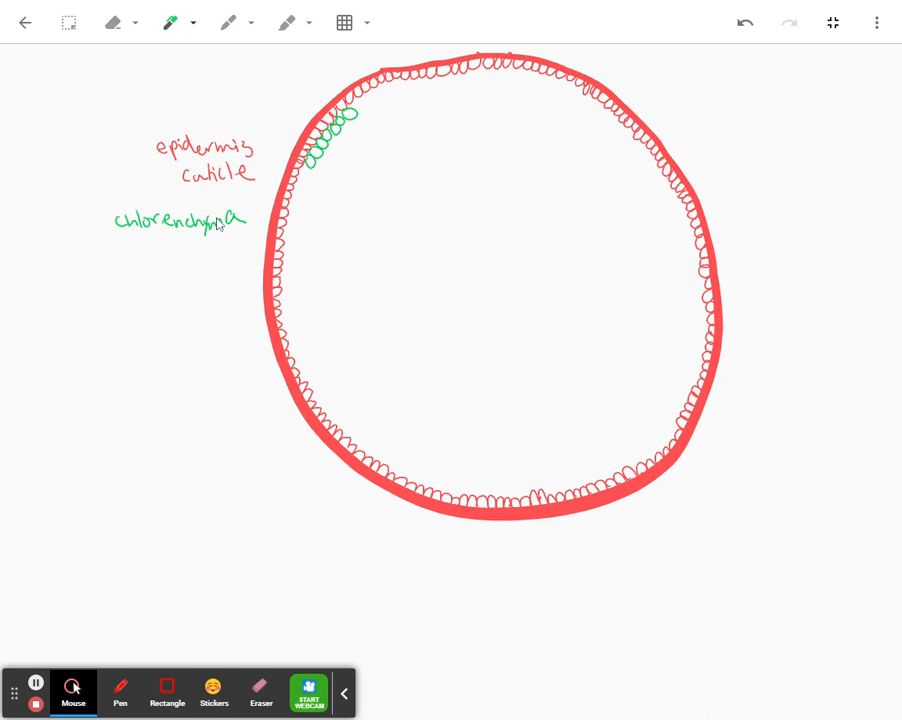
pyautogui.moveTo(35, 690)
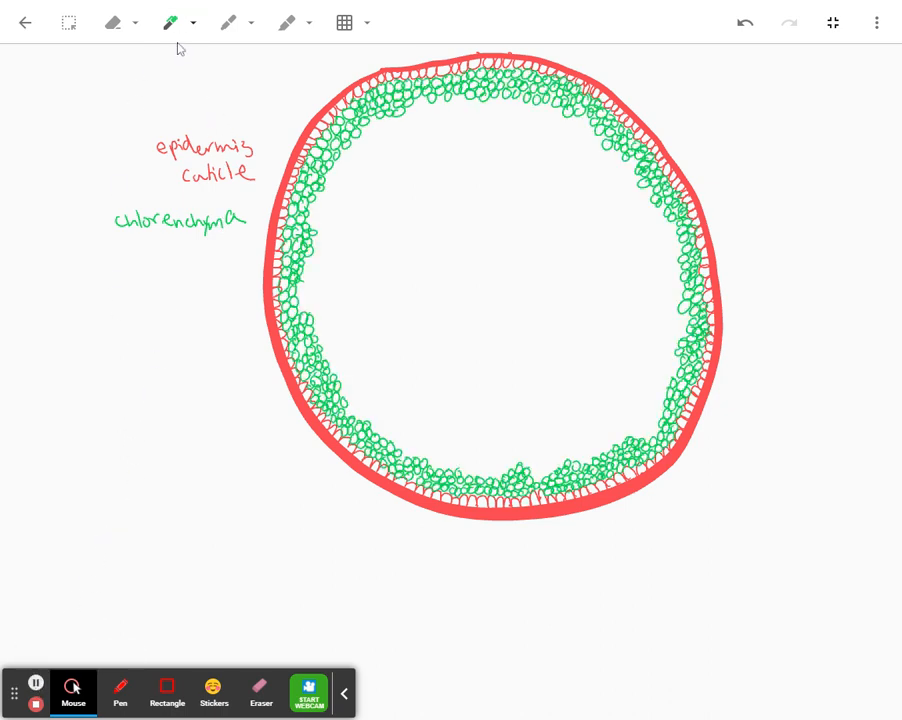
# Change the pen colour to dark red from the expanded colour palette
pyautogui.click(170, 22)
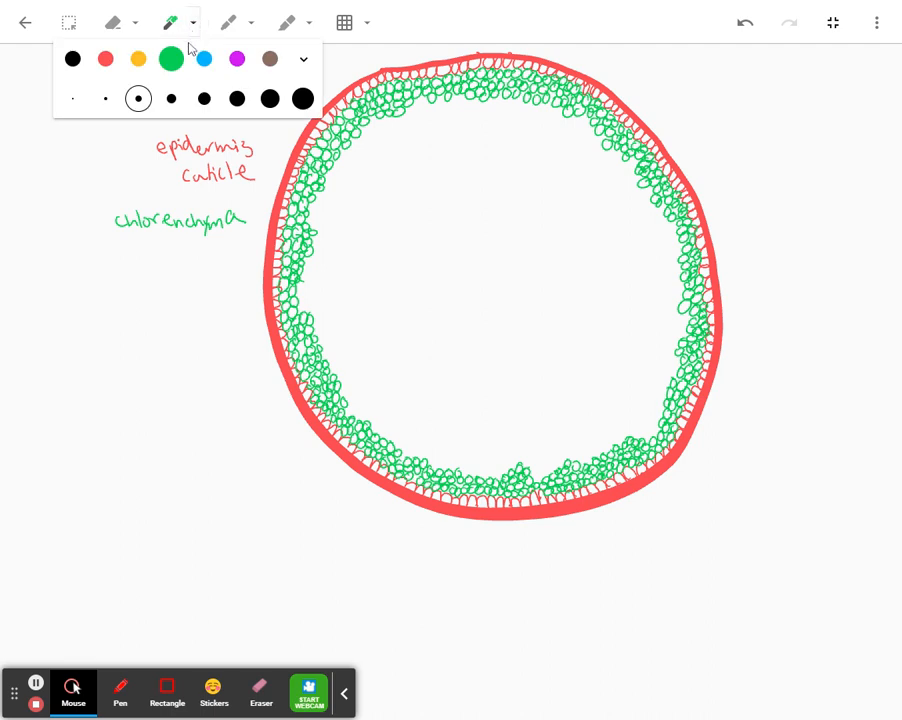
pyautogui.click(303, 58)
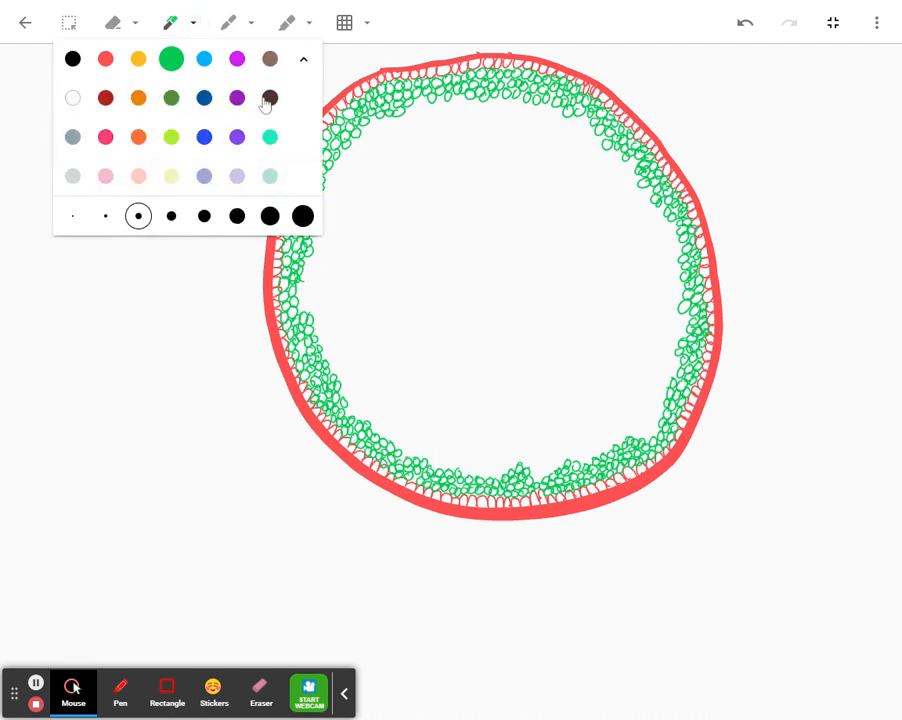
pyautogui.click(105, 98)
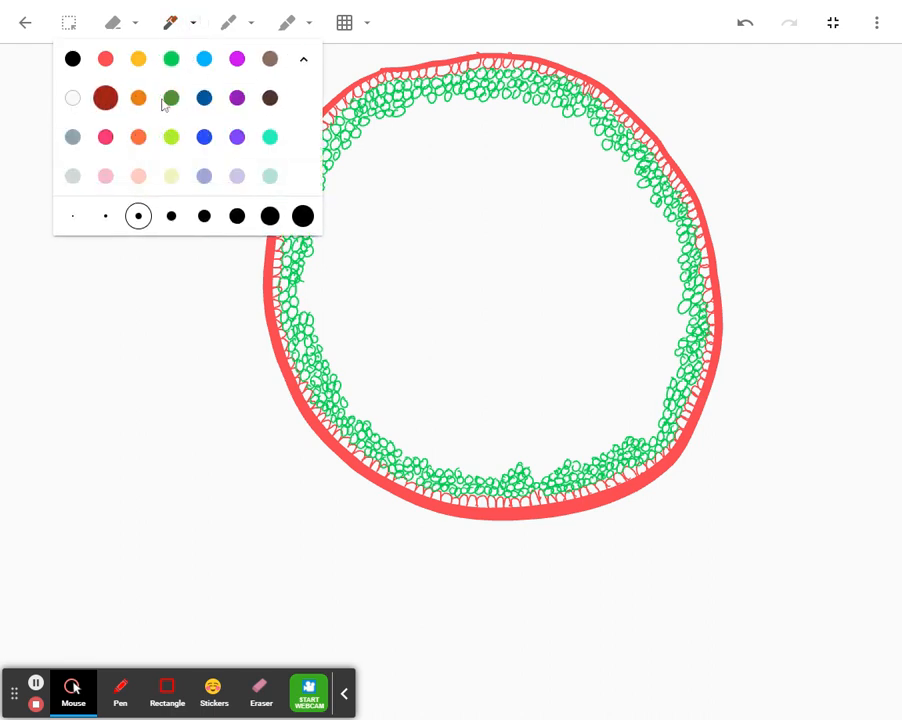
pyautogui.click(170, 216)
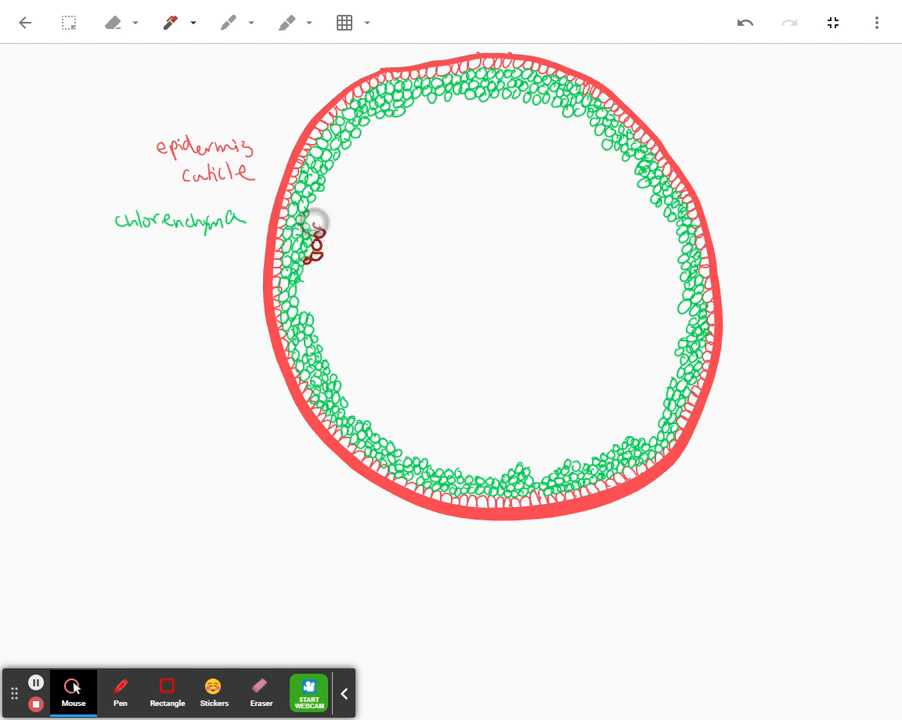
pyautogui.moveTo(130, 245)
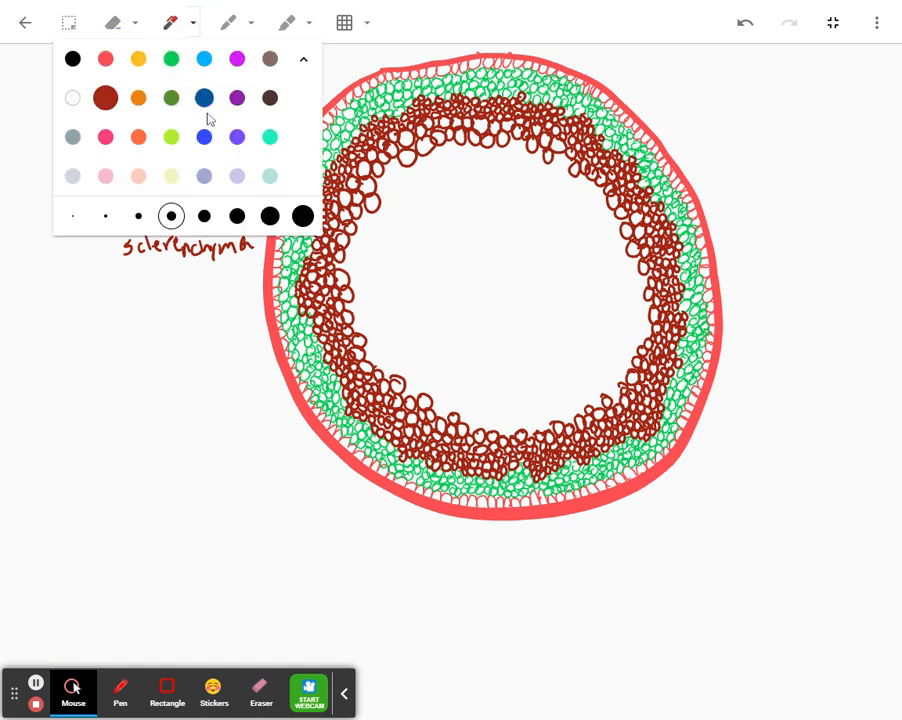
# Switch the pen to blue for the parenchyma label and cells
pyautogui.click(204, 58)
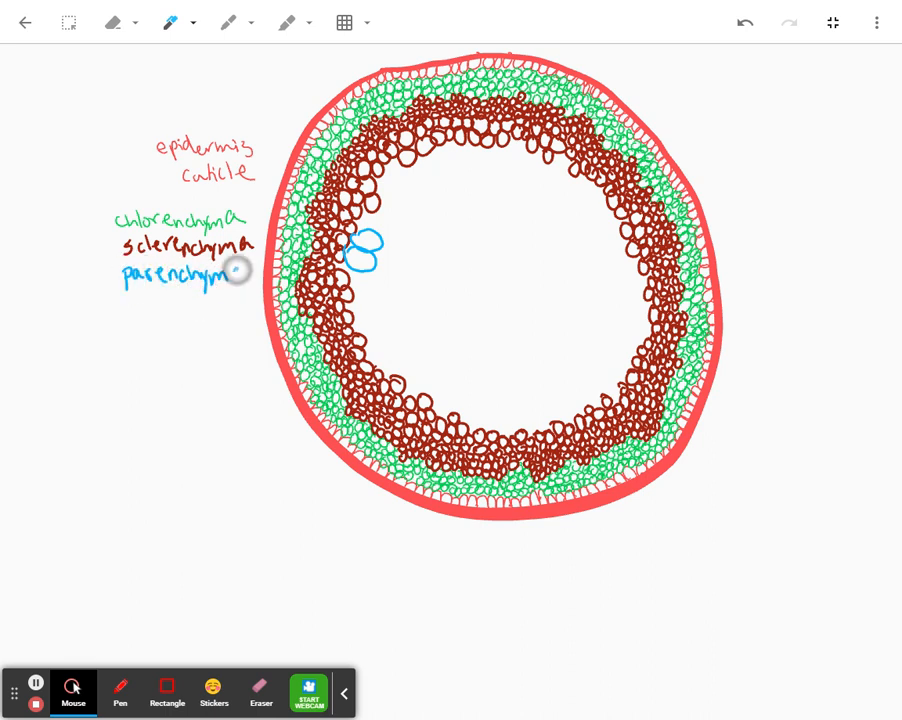
pyautogui.click(170, 22)
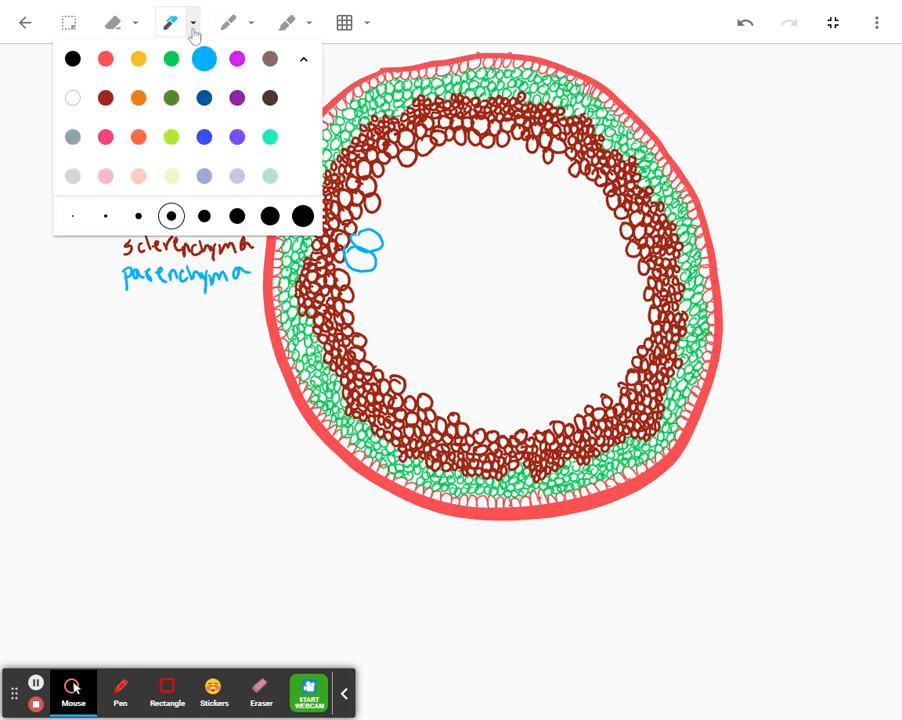
pyautogui.click(72, 58)
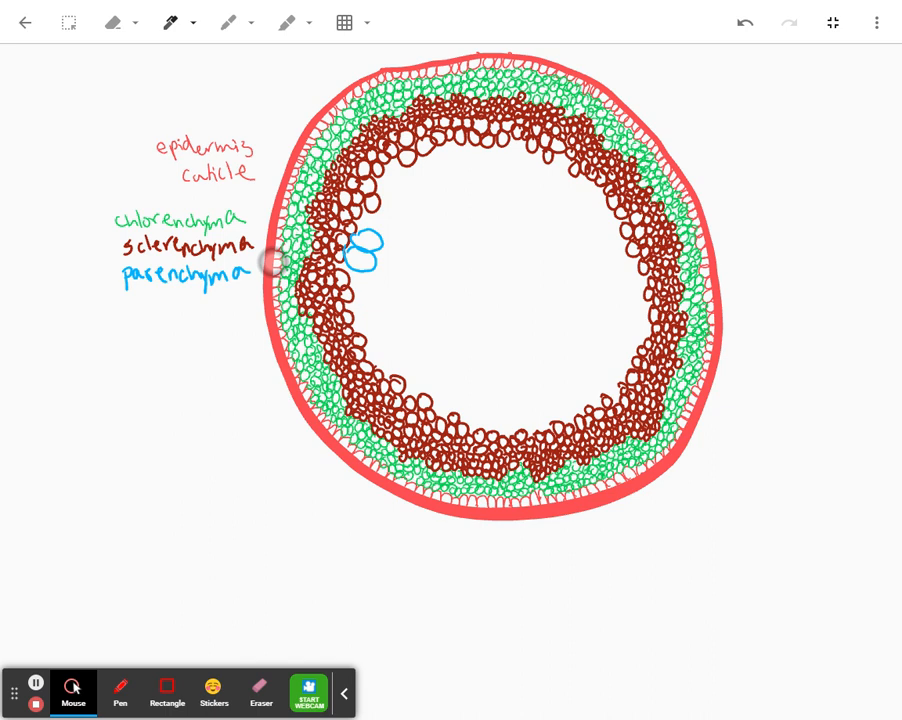
# Write the black 'cortex' heading and bracket it to the parenchyma label
pyautogui.moveTo(270, 267); pyautogui.dragTo(350, 247)
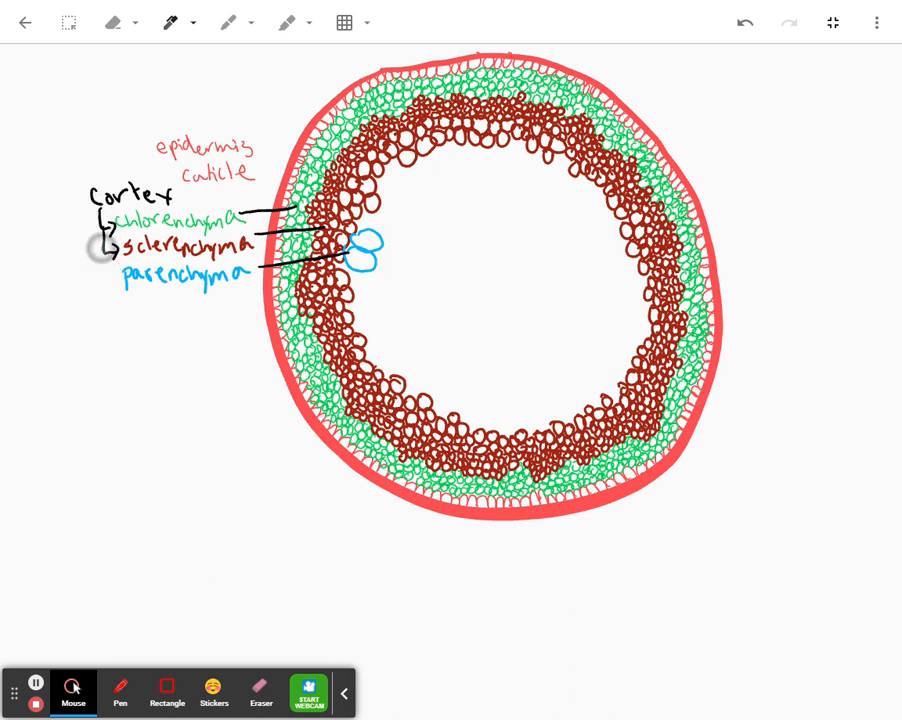
pyautogui.moveTo(100, 265); pyautogui.dragTo(120, 290)
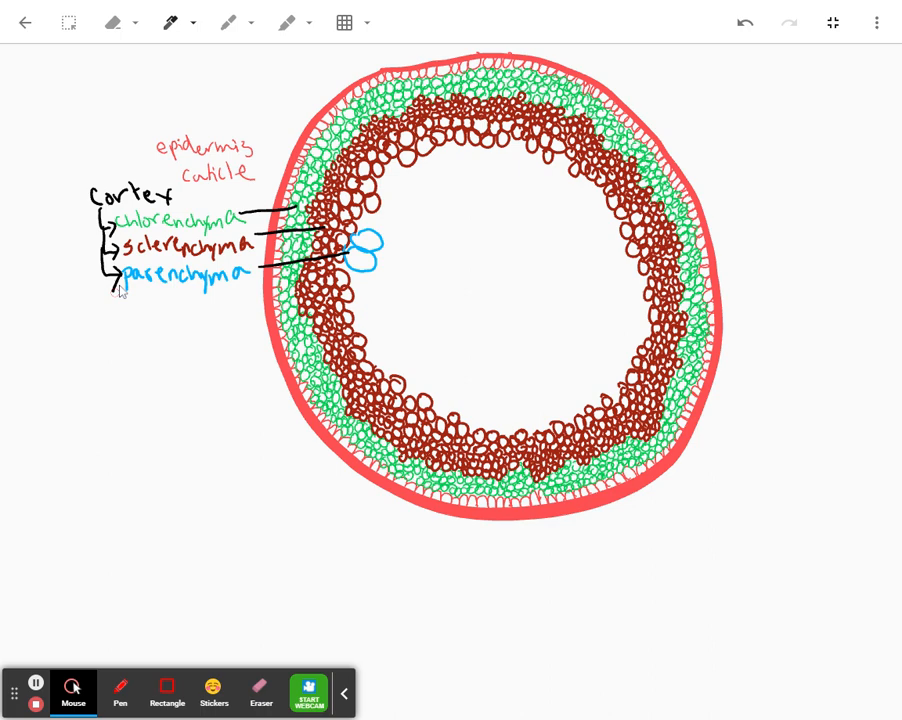
pyautogui.moveTo(34, 687)
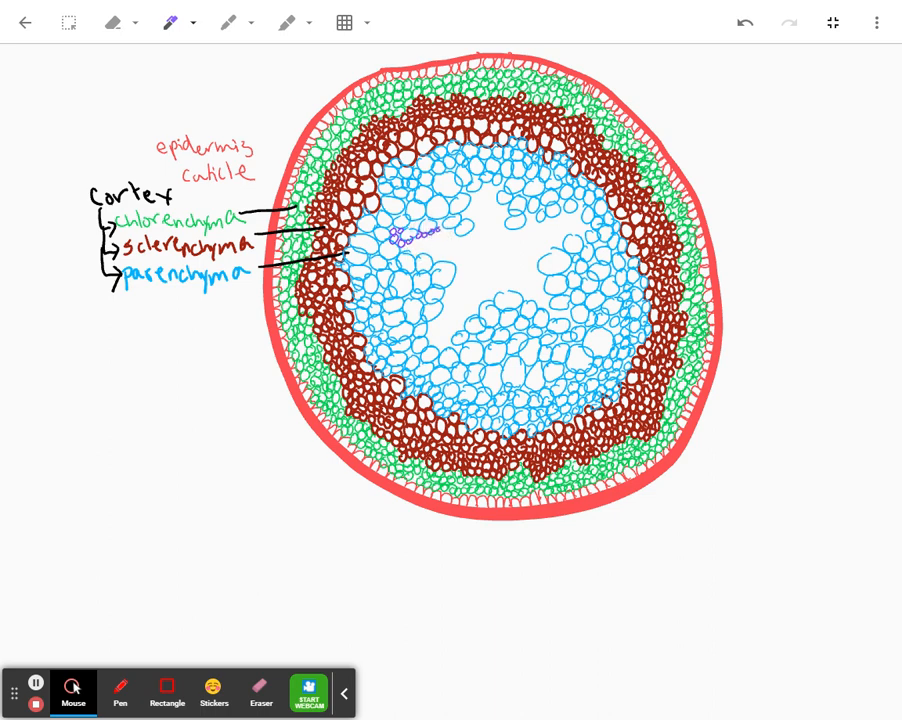
# Draw purple endodermis cells around the star and write 'endodermis'
pyautogui.moveTo(405, 235); pyautogui.dragTo(430, 250)
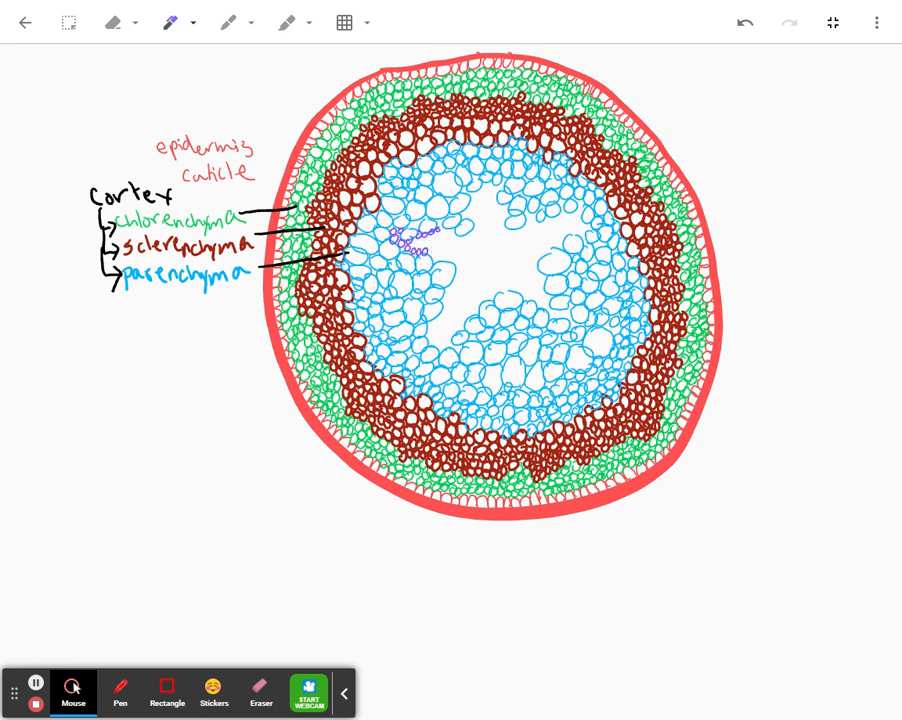
pyautogui.write('endodermis')
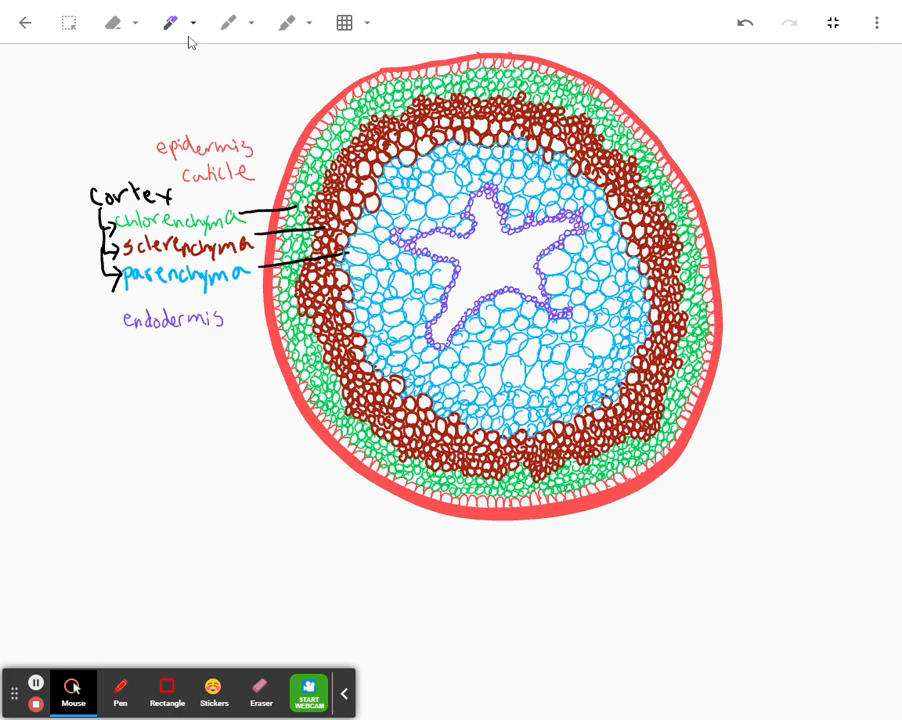
# Pick a lighter purple pen and write the 'pericycle' label
pyautogui.click(168, 22)
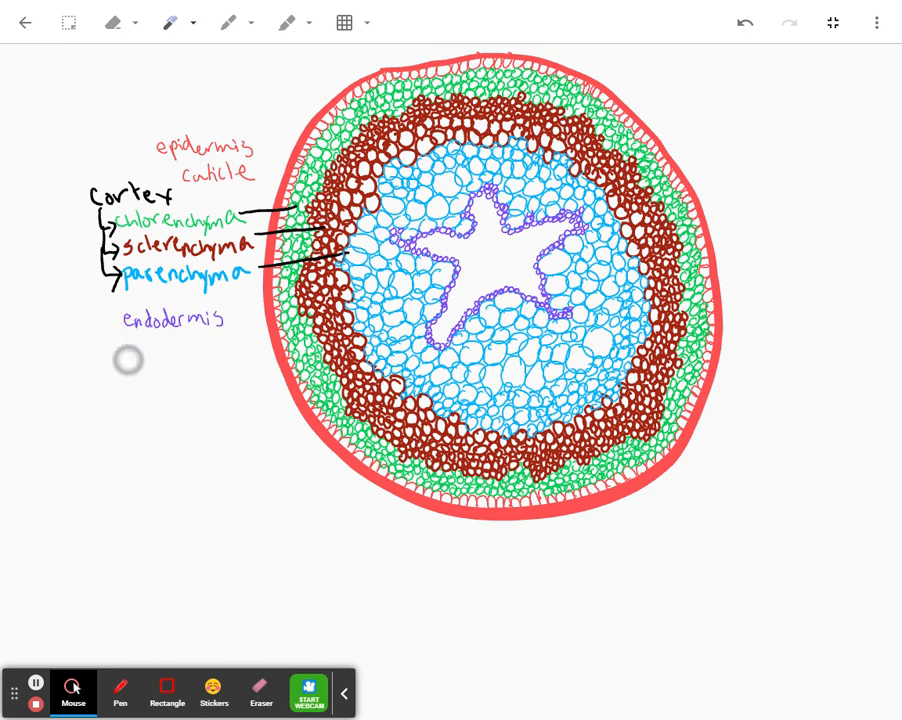
pyautogui.write('pericycle')
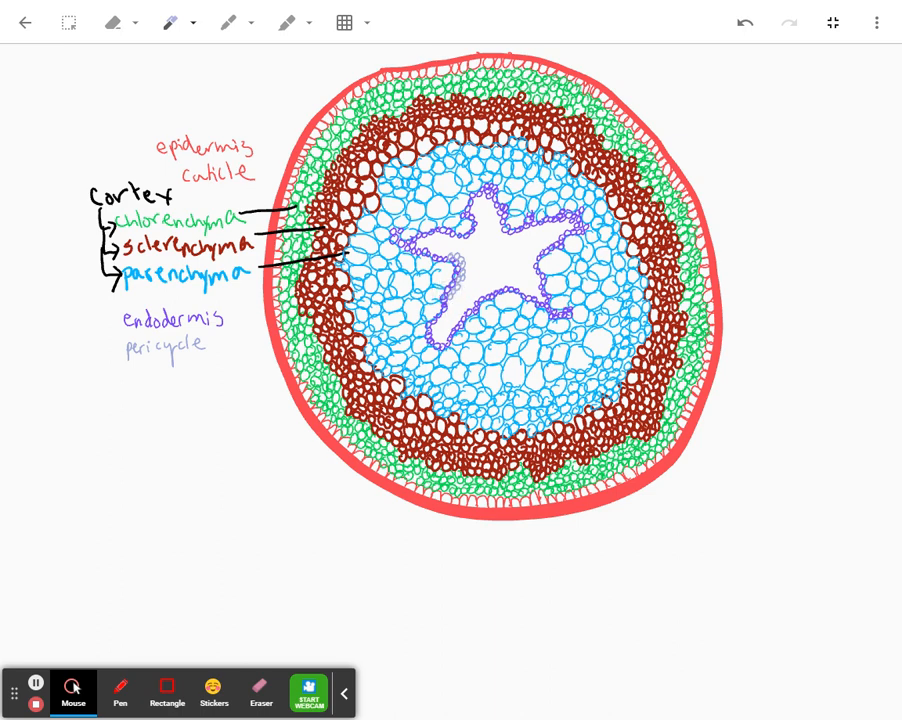
pyautogui.moveTo(448, 312)
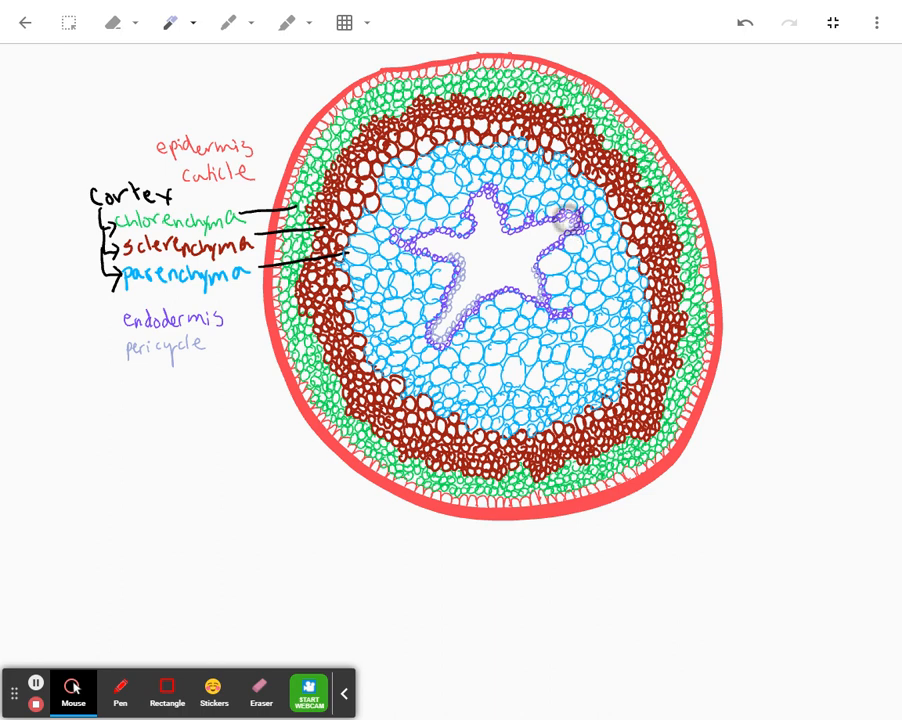
pyautogui.moveTo(35, 687)
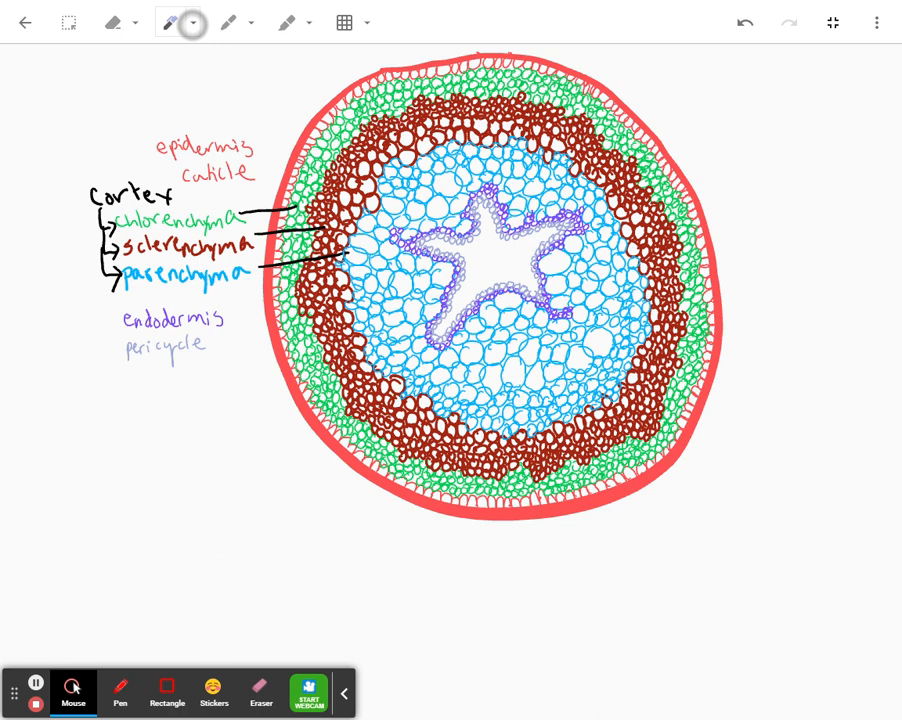
# Switch the pen to dark blue and write the 'phloem' label
pyautogui.click(170, 22)
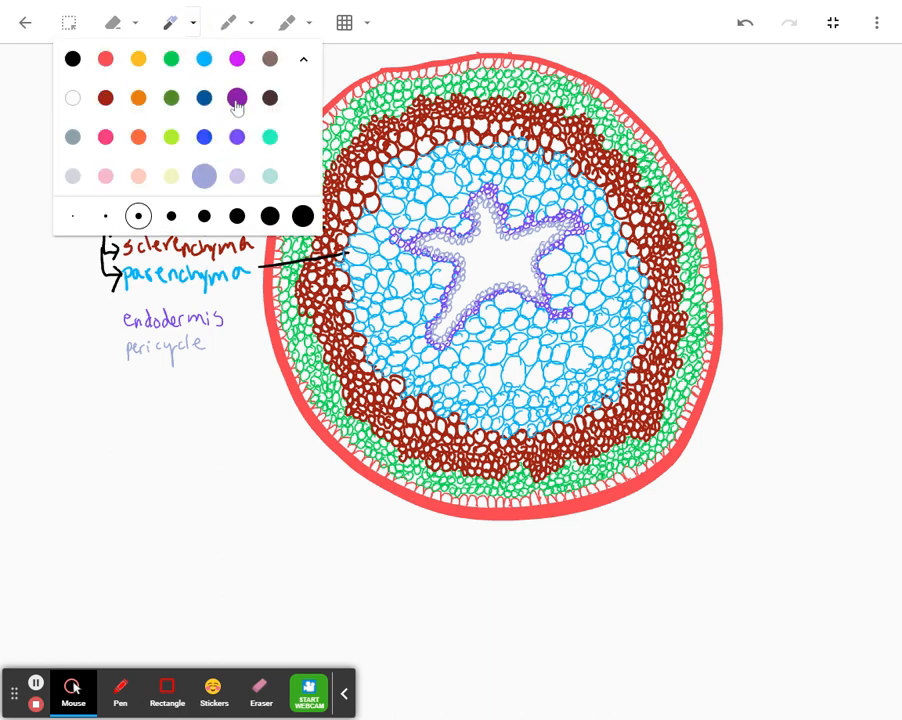
pyautogui.click(204, 137)
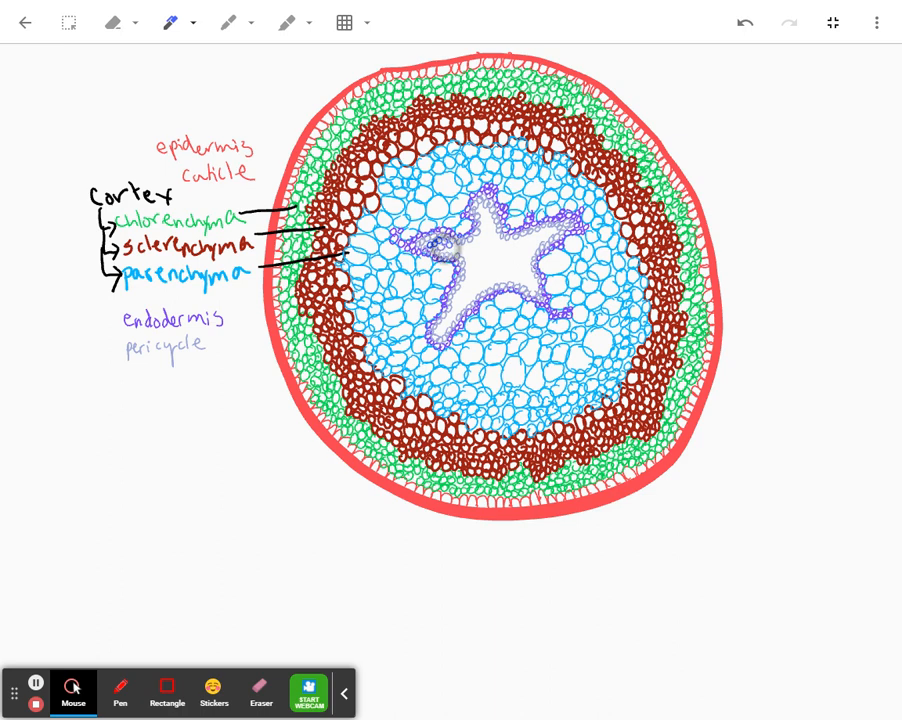
pyautogui.moveTo(35, 688)
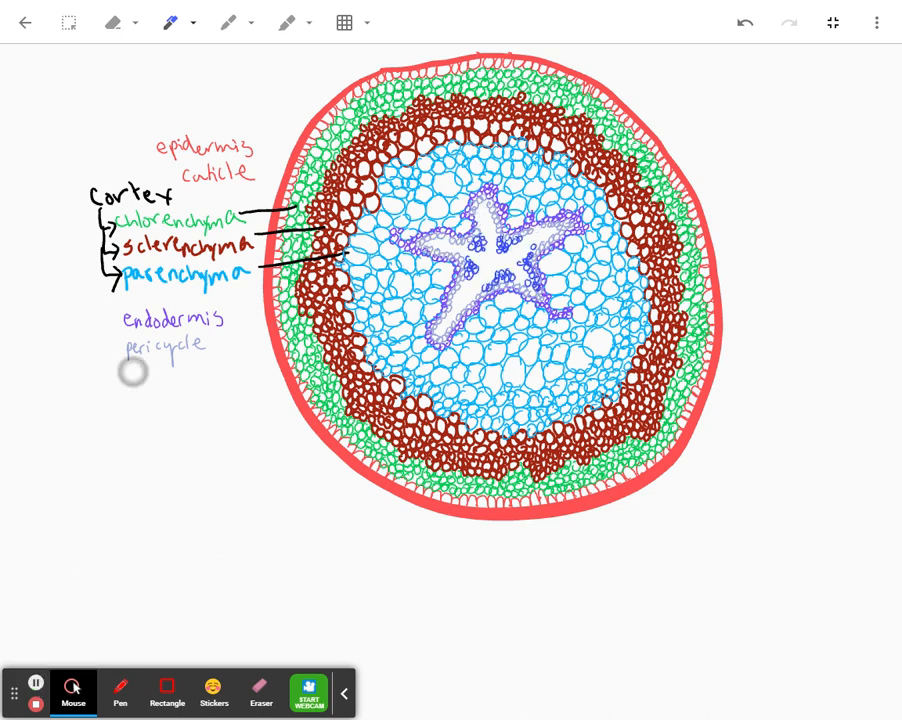
pyautogui.write('phl')
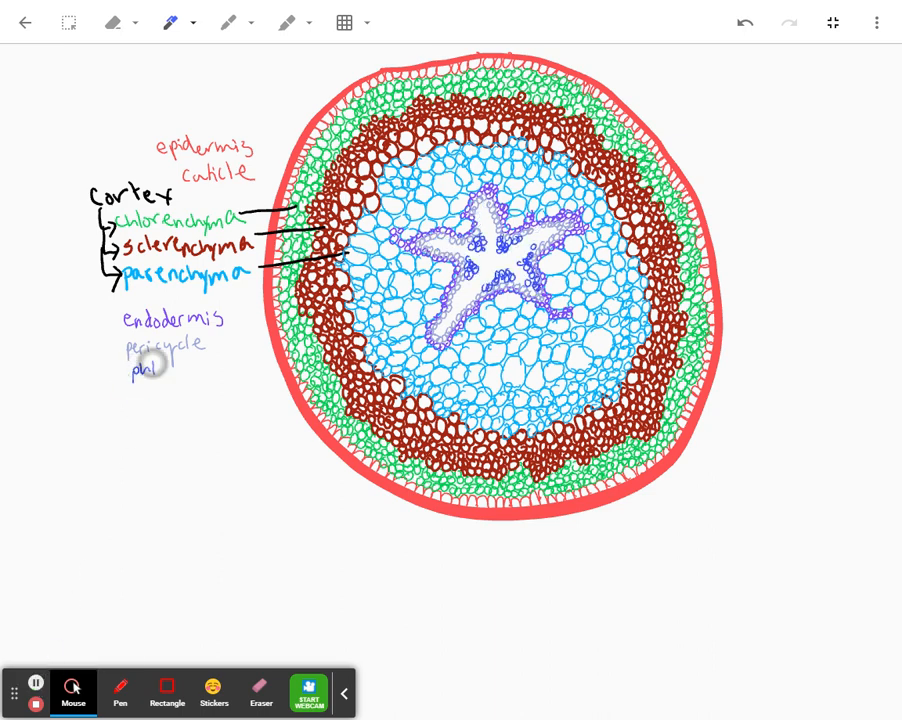
pyautogui.write('phloem')
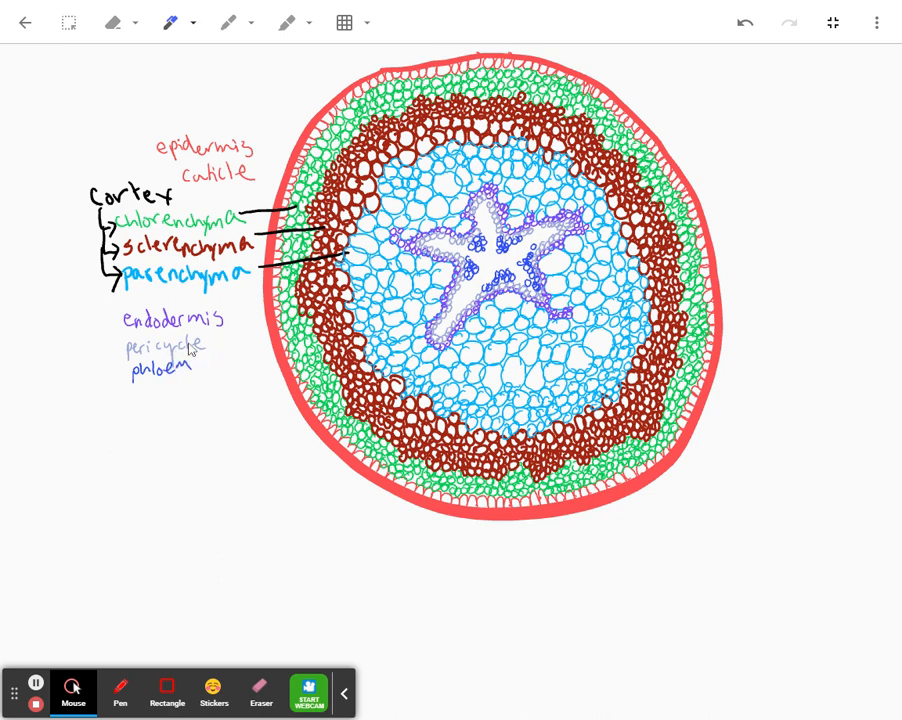
# Switch to pink for the xylem, then write 'stele' in black
pyautogui.click(169, 22)
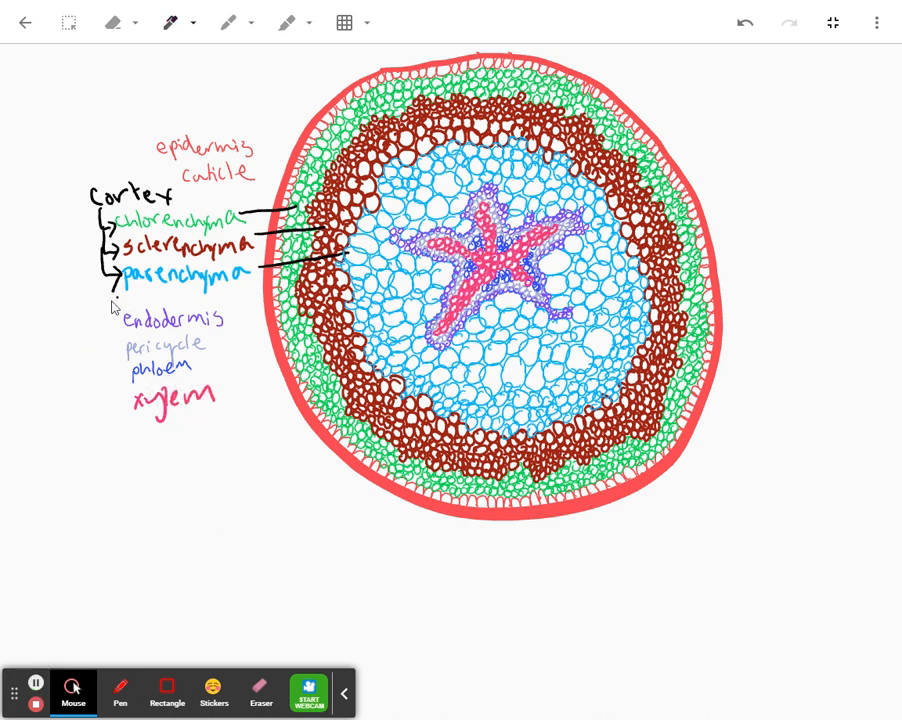
pyautogui.write('stele')
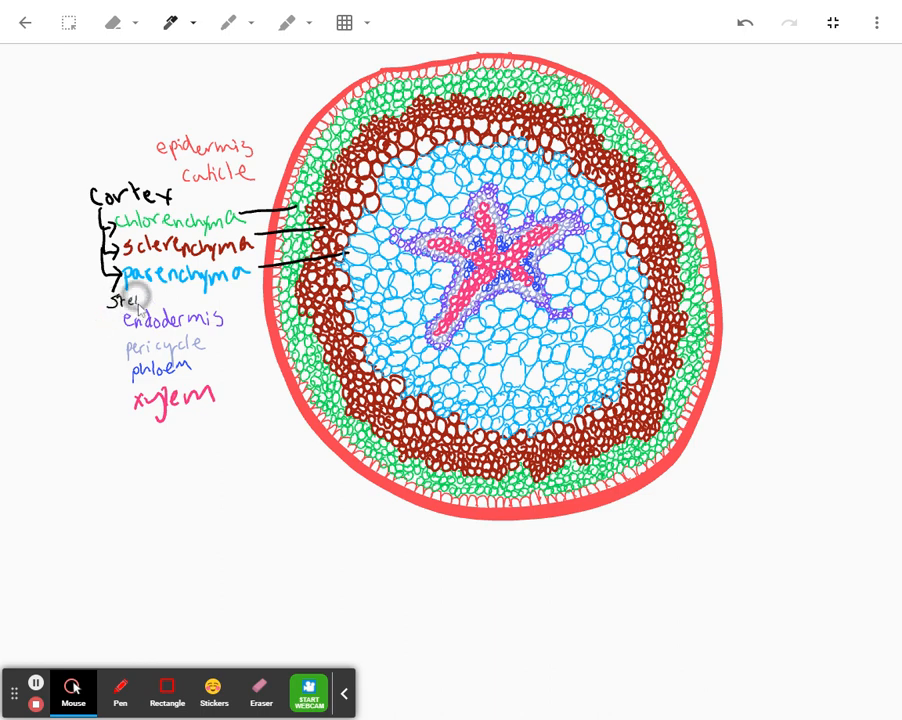